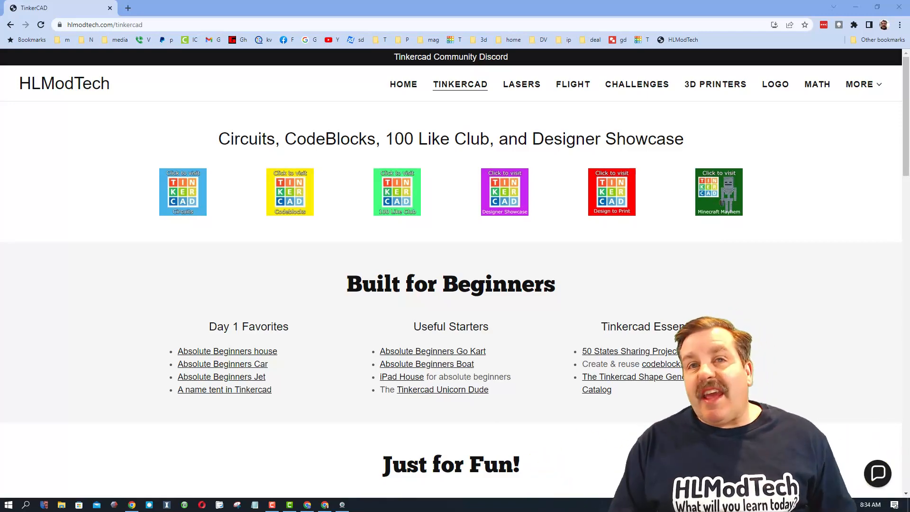
{"action": "mouse_move", "coordinate": [562, 353]}
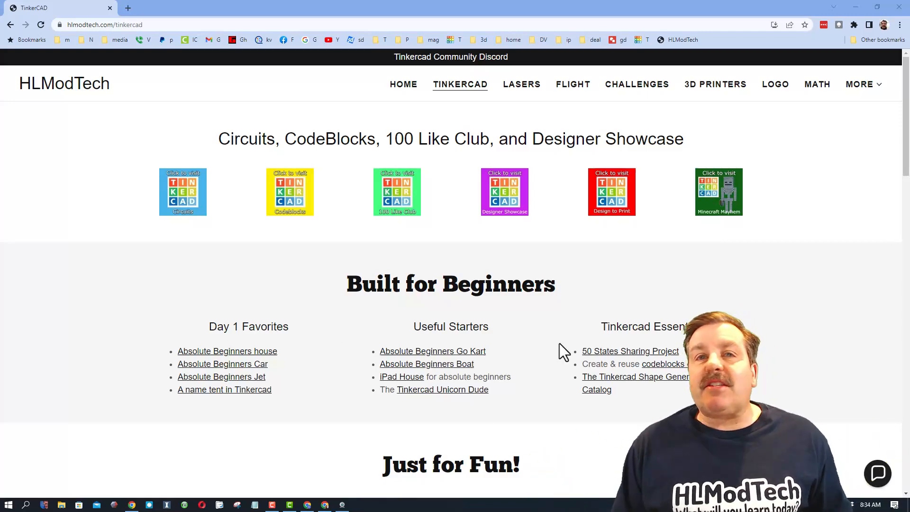
Scroll through the HLModTech Tinkercad resources page.
{"action": "scroll", "scroll_direction": "down", "scroll_amount": 3}
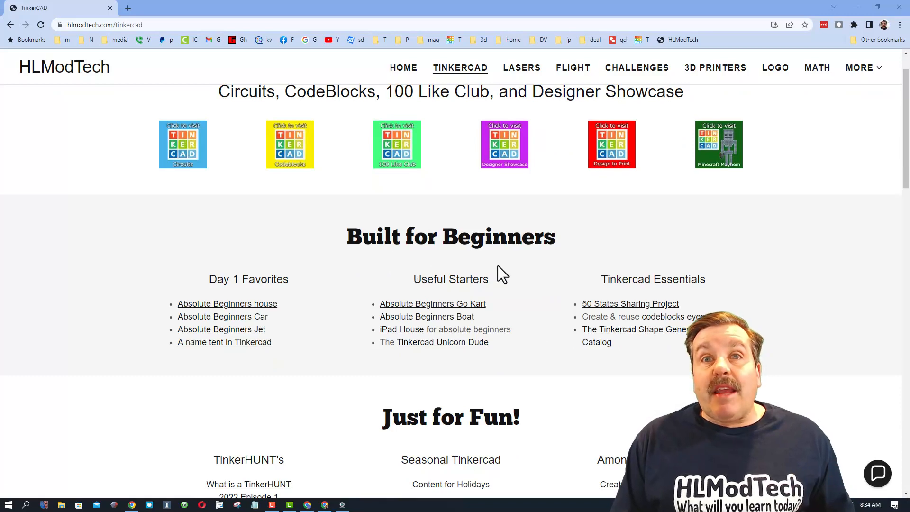
{"action": "scroll", "scroll_direction": "up", "scroll_amount": 3}
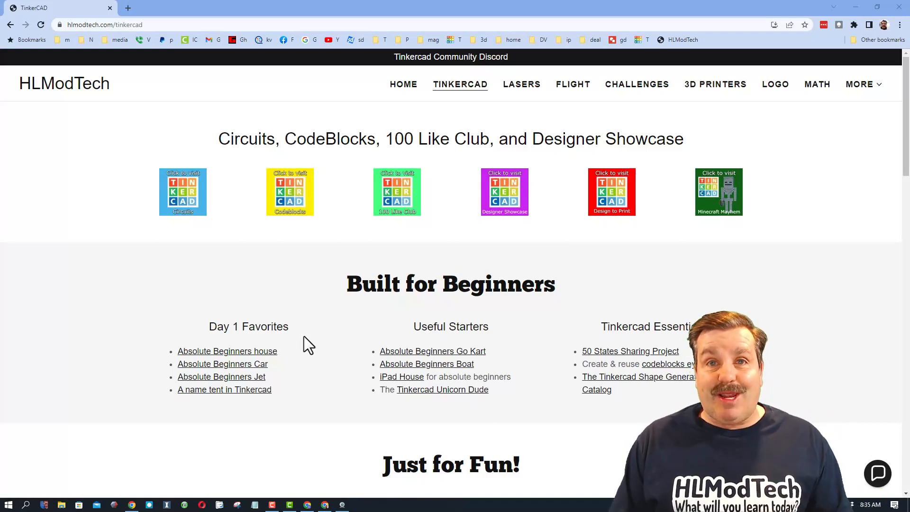
{"action": "scroll", "scroll_direction": "down", "scroll_amount": 3}
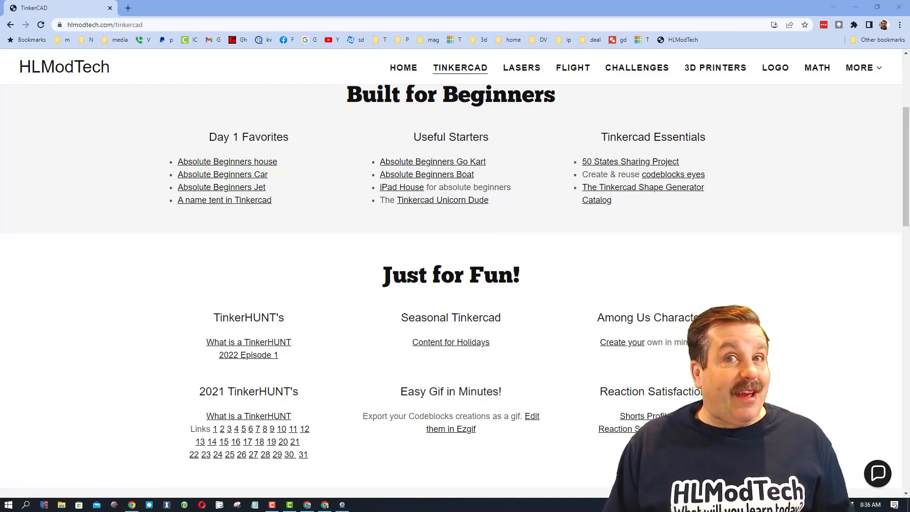
Briefly toggle the site chat window, then follow the Tinkercad Community Discord banner.
{"action": "left_click", "coordinate": [878, 472]}
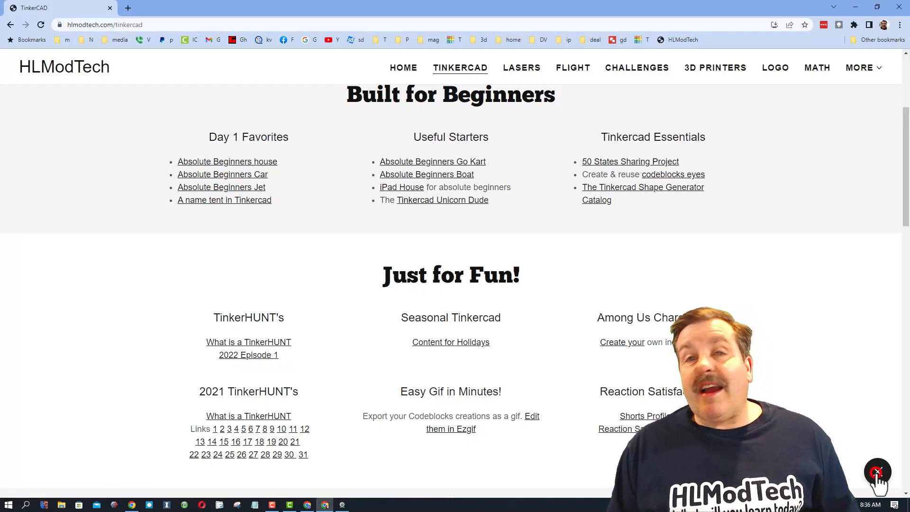
{"action": "left_click", "coordinate": [877, 471]}
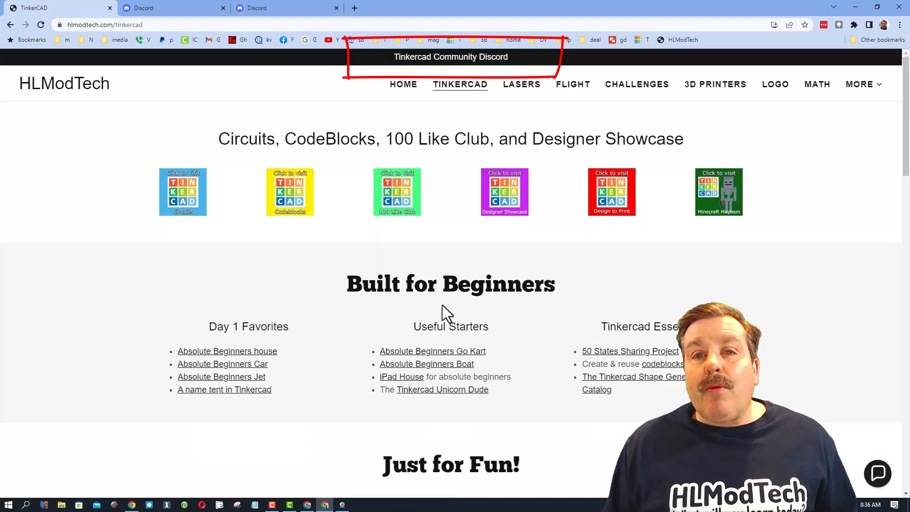
{"action": "left_click", "coordinate": [449, 57]}
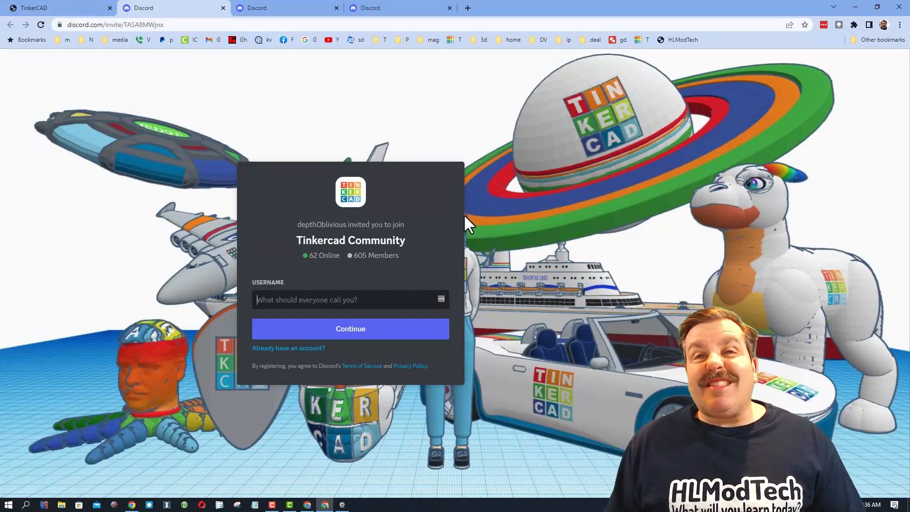
{"action": "mouse_move", "coordinate": [549, 226]}
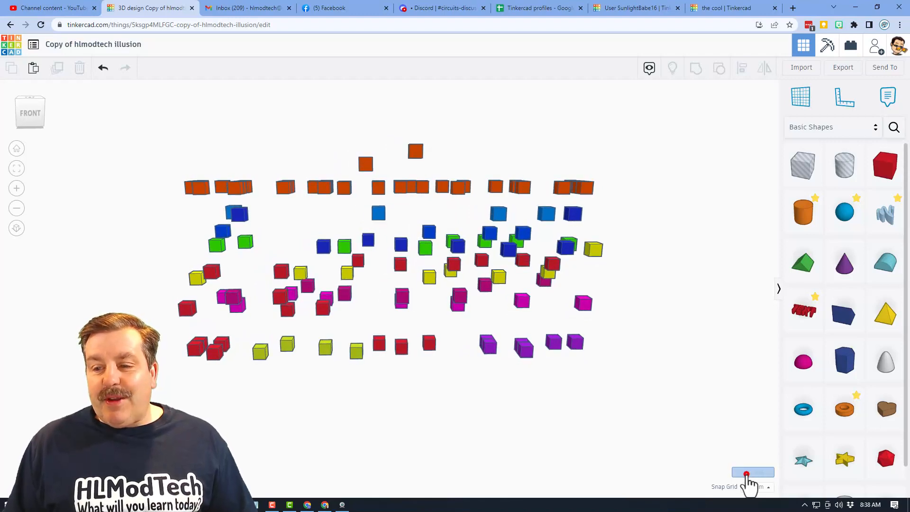
{"action": "left_click", "coordinate": [753, 472]}
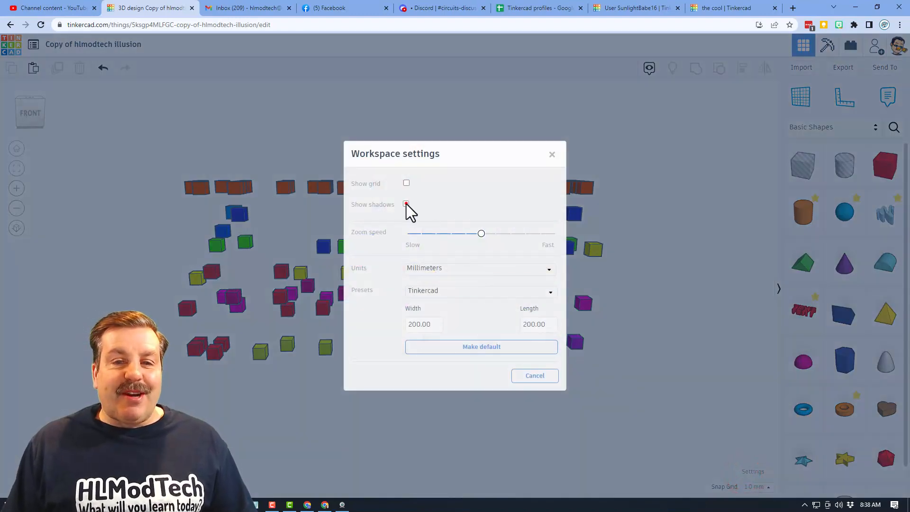
{"action": "left_click", "coordinate": [407, 204]}
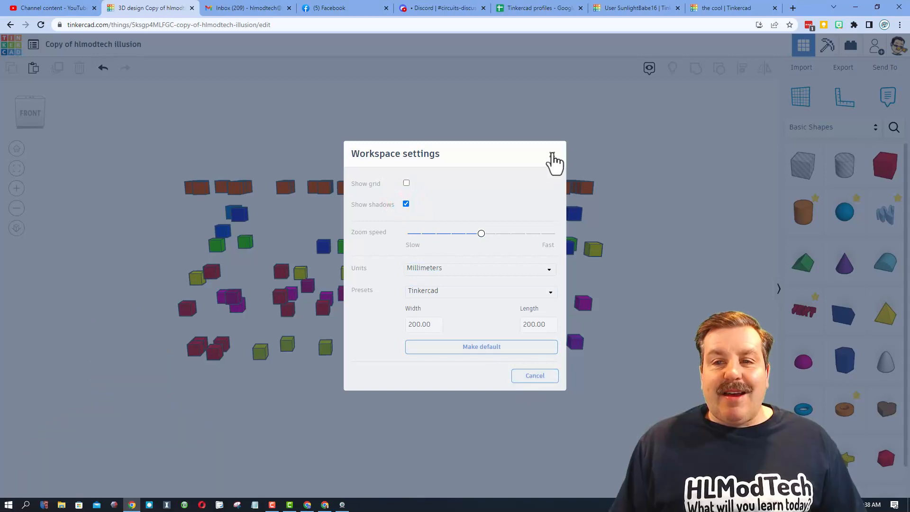
{"action": "left_click", "coordinate": [554, 154]}
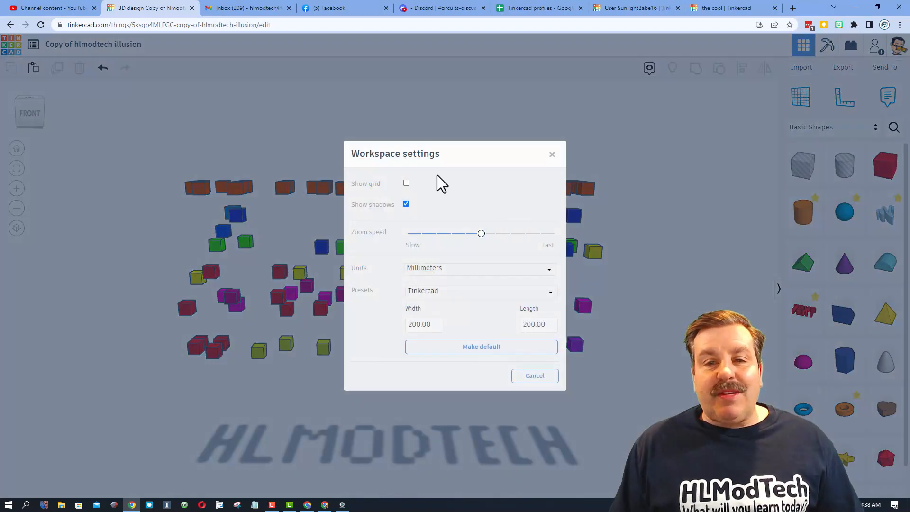
{"action": "left_click", "coordinate": [407, 204]}
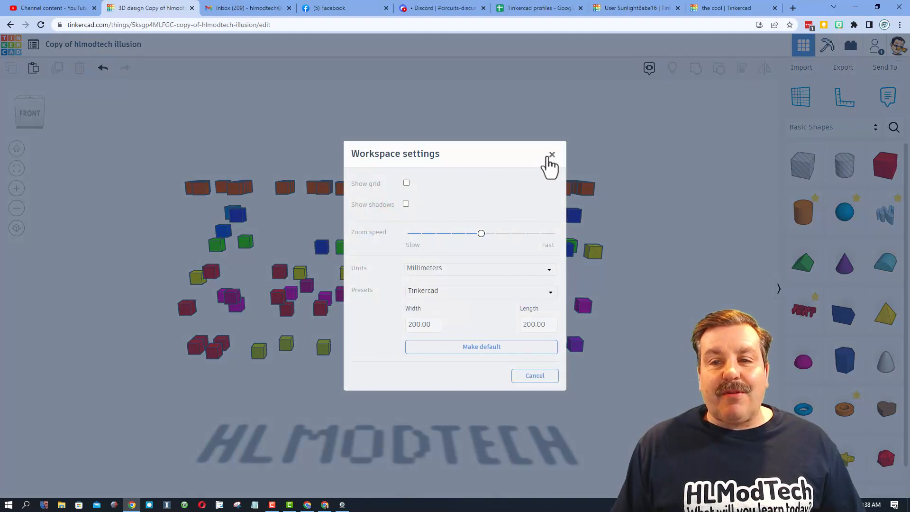
{"action": "left_click", "coordinate": [552, 154]}
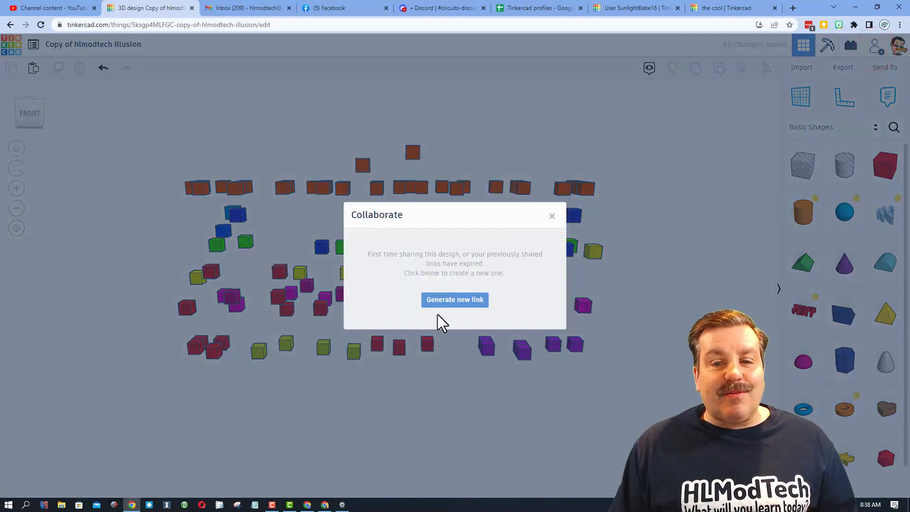
Generate a new collaboration link, copy it, and close the Collaborate dialog.
{"action": "left_click", "coordinate": [454, 299]}
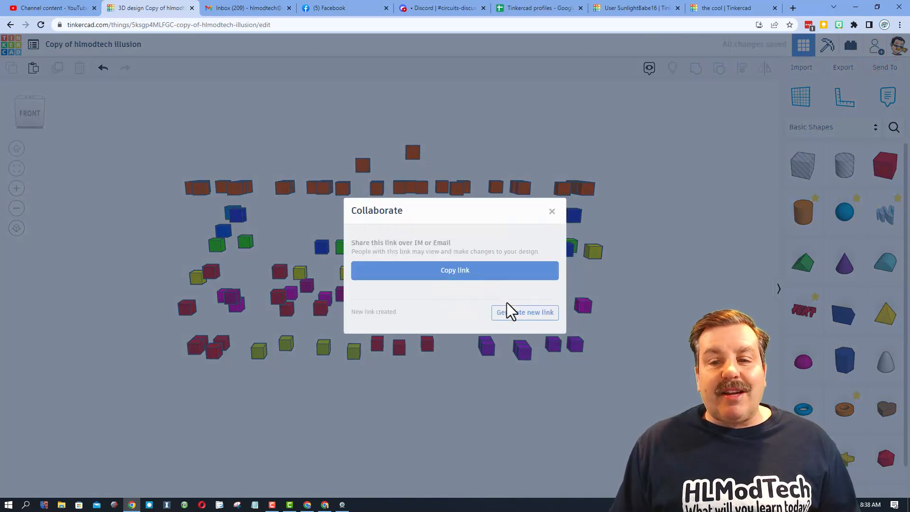
{"action": "left_click", "coordinate": [455, 270]}
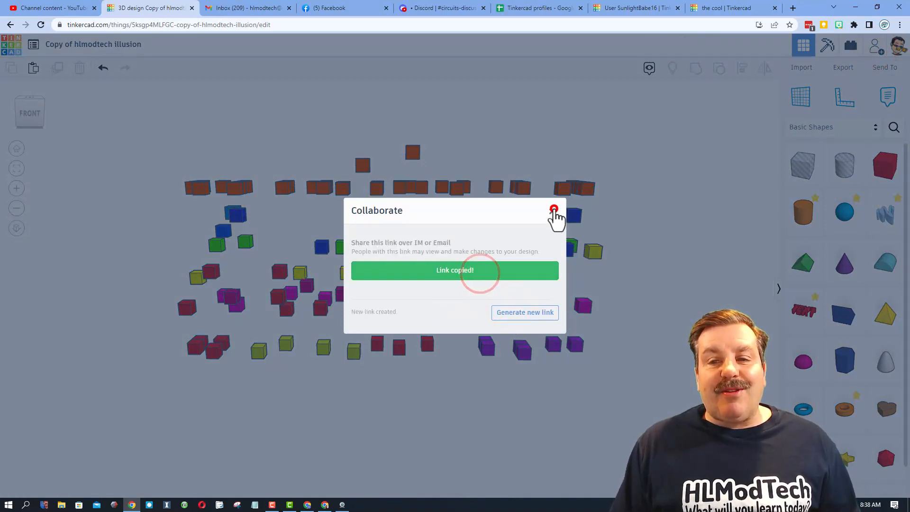
{"action": "left_click", "coordinate": [553, 209]}
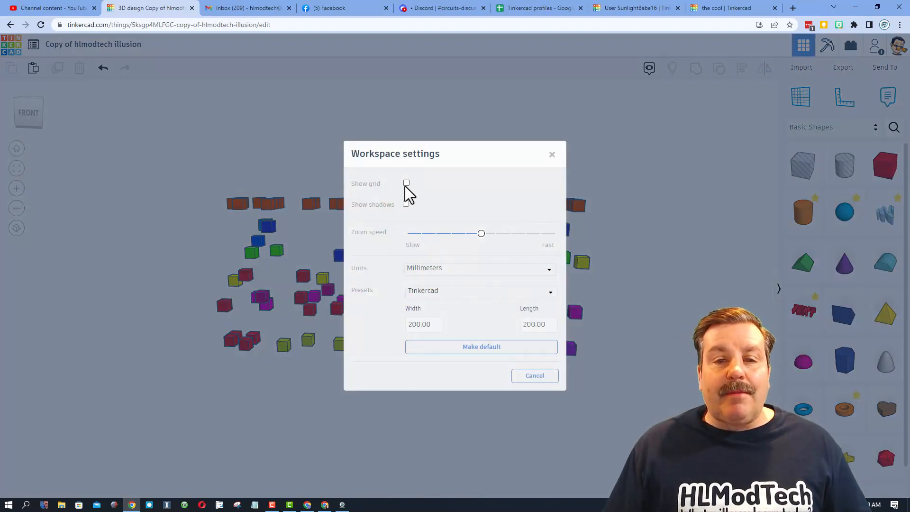
Turn on the workplane grid and drop the selected rows of cubes onto the workplane with D.
{"action": "left_click", "coordinate": [407, 183]}
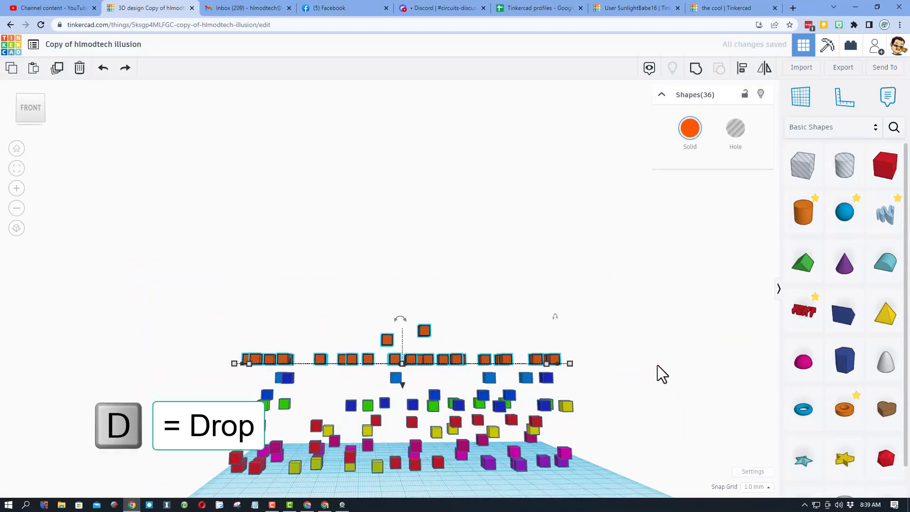
{"action": "key", "text": "d"}
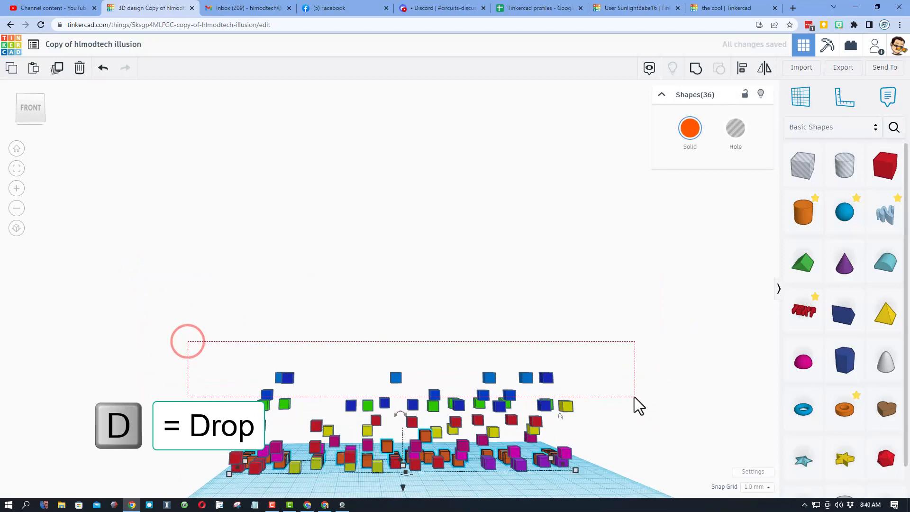
{"action": "key", "text": "d"}
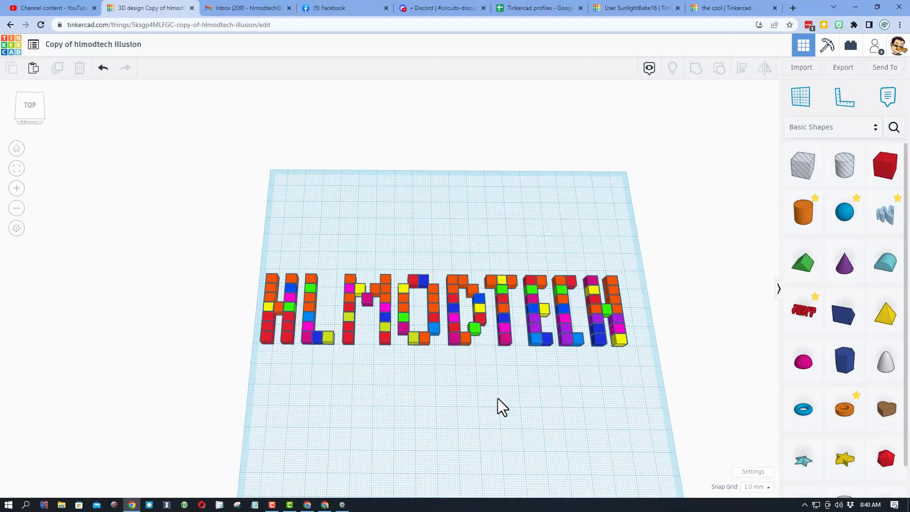
{"action": "mouse_move", "coordinate": [746, 487]}
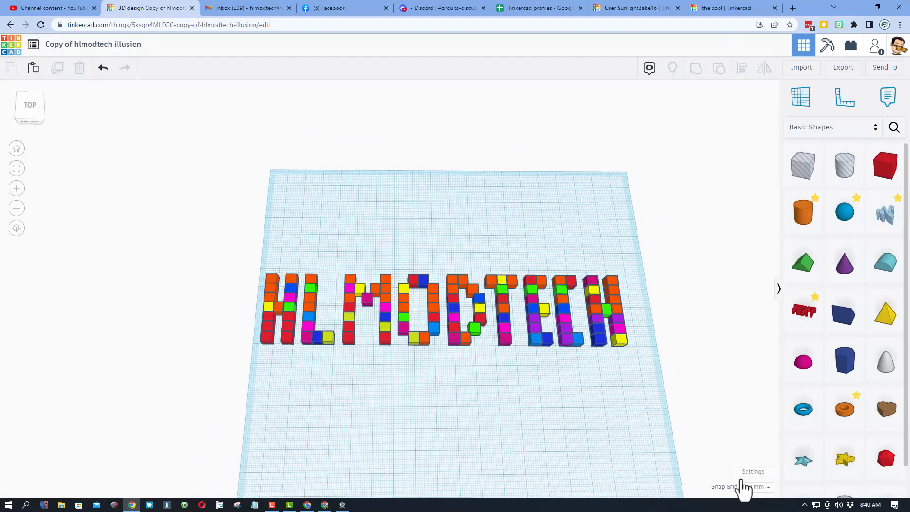
Set the snap grid increment to 5.0 mm.
{"action": "left_click", "coordinate": [757, 486]}
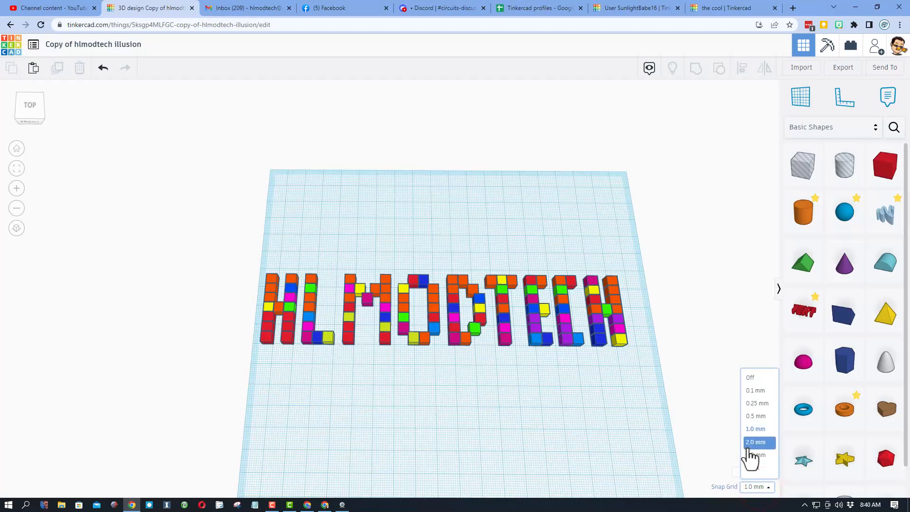
{"action": "left_click", "coordinate": [757, 456]}
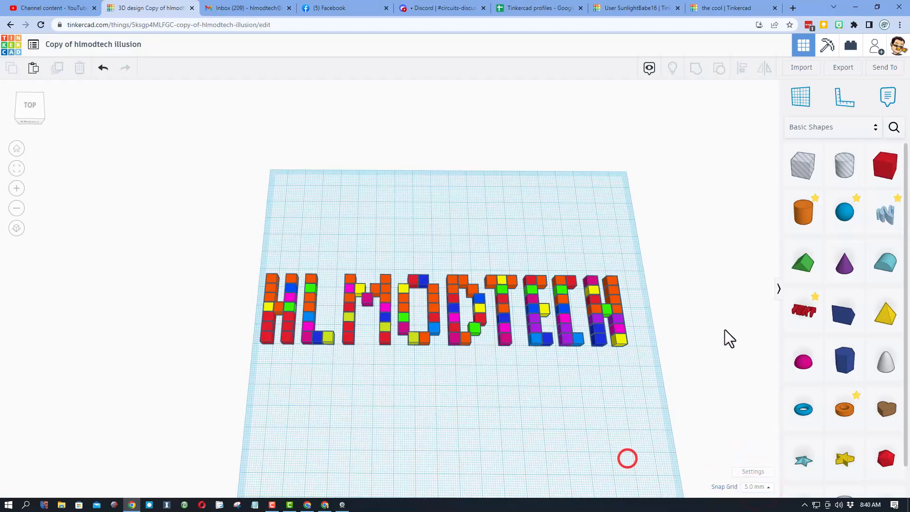
{"action": "left_click", "coordinate": [885, 165]}
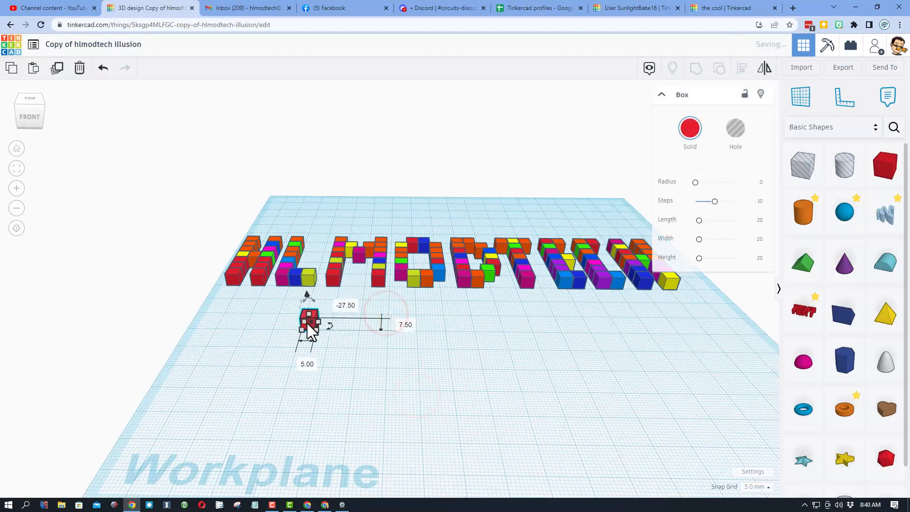
Duplicate the red 5 mm cube with Ctrl+D into a column below the lettering.
{"action": "key", "text": "ctrl+d"}
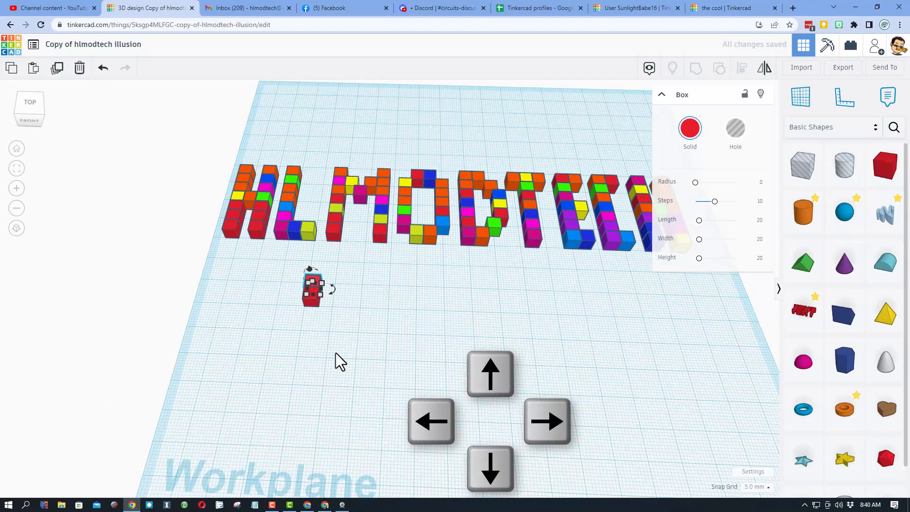
{"action": "left_click", "coordinate": [489, 374]}
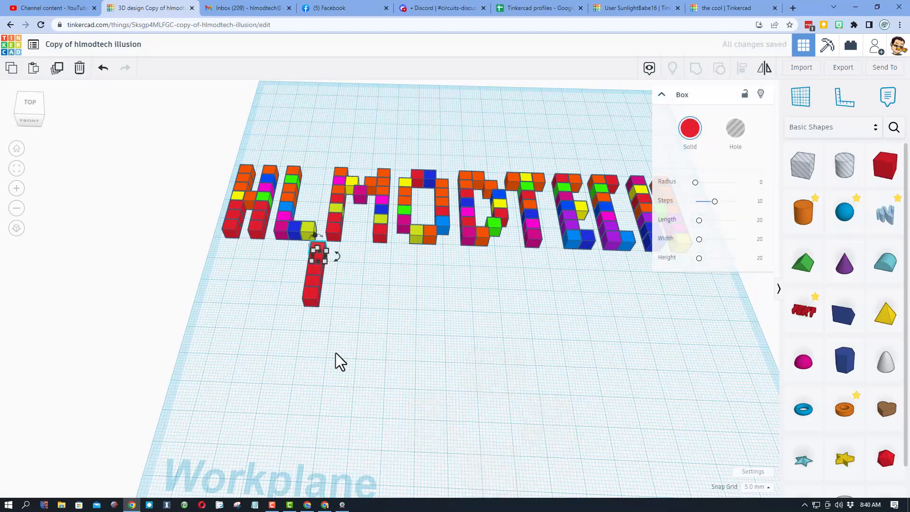
{"action": "left_click", "coordinate": [324, 335]}
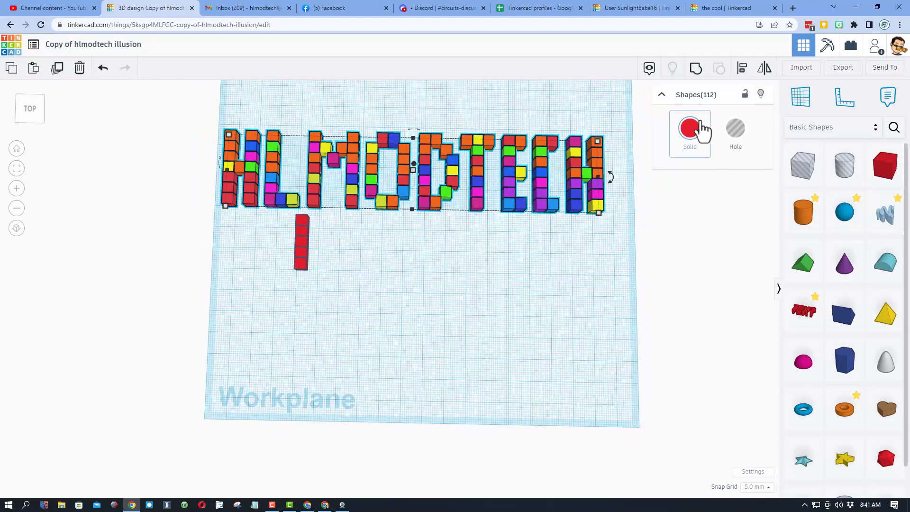
Recolour all 112 selected lettering cubes to solid red.
{"action": "left_click", "coordinate": [690, 128]}
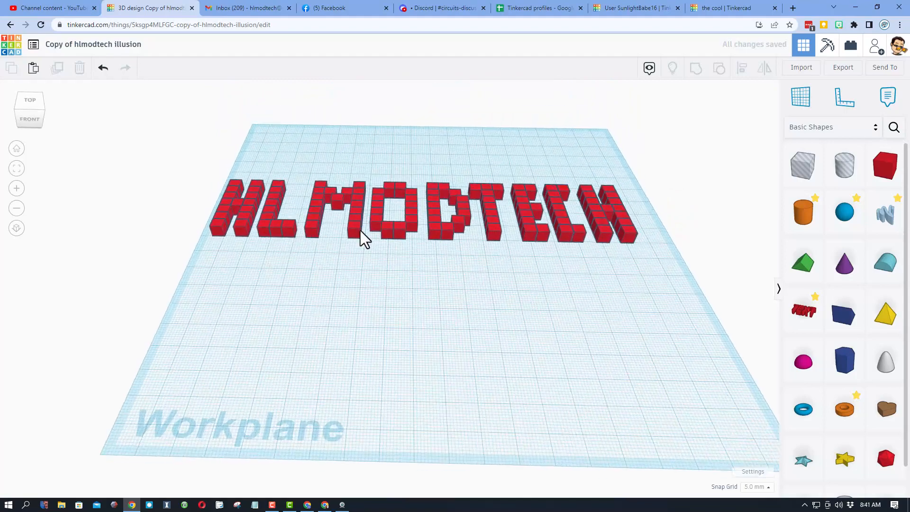
{"action": "left_click", "coordinate": [221, 224]}
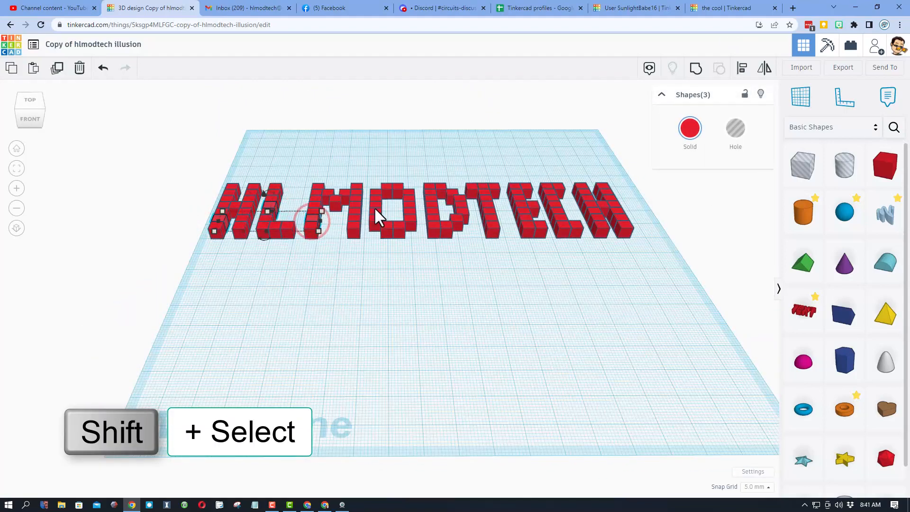
Select a first group of letter cubes and raise it high above the workplane with Ctrl+Shift+Up.
{"action": "left_click", "coordinate": [474, 197]}
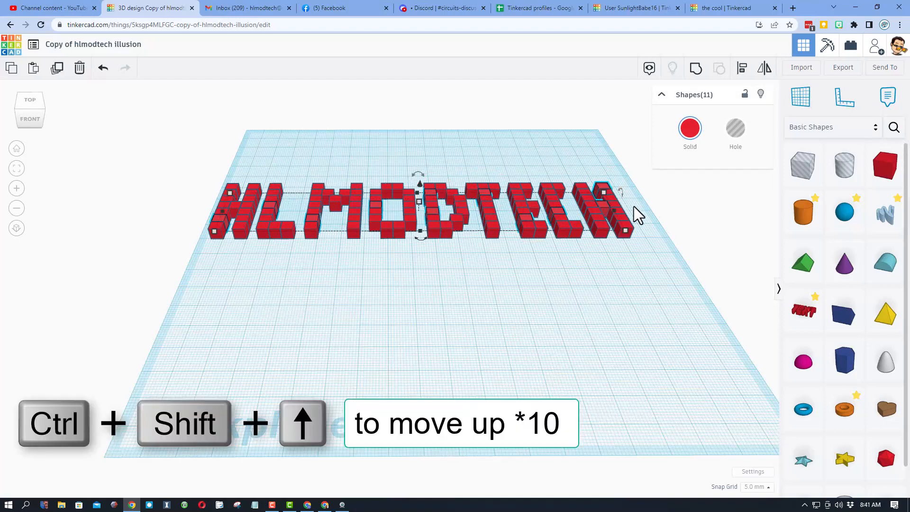
{"action": "key", "text": "ctrl+shift+up"}
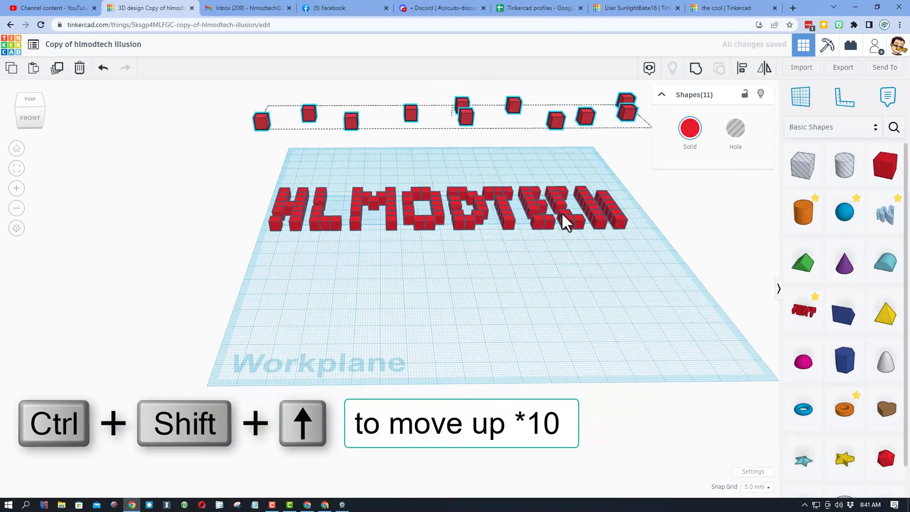
Select a second group of cubes, raise it higher still, and give it a new solid colour.
{"action": "left_click", "coordinate": [296, 227]}
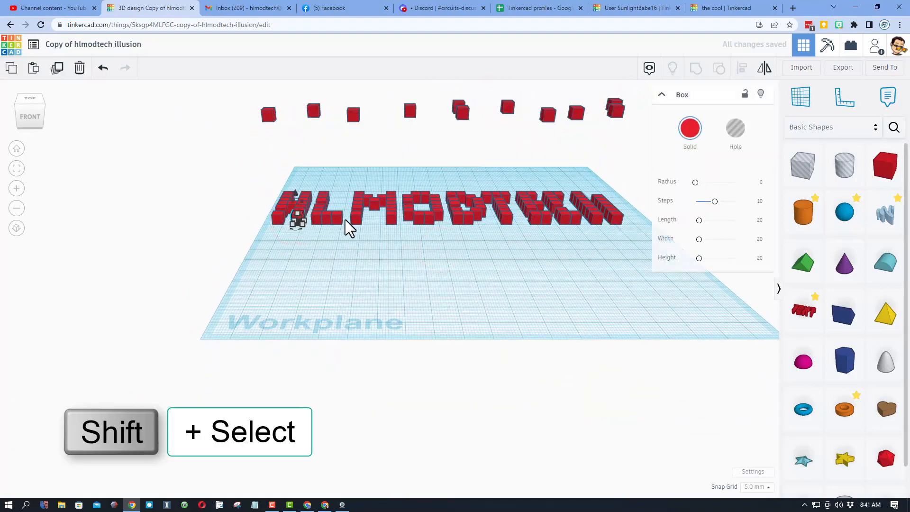
{"action": "left_click", "coordinate": [380, 201]}
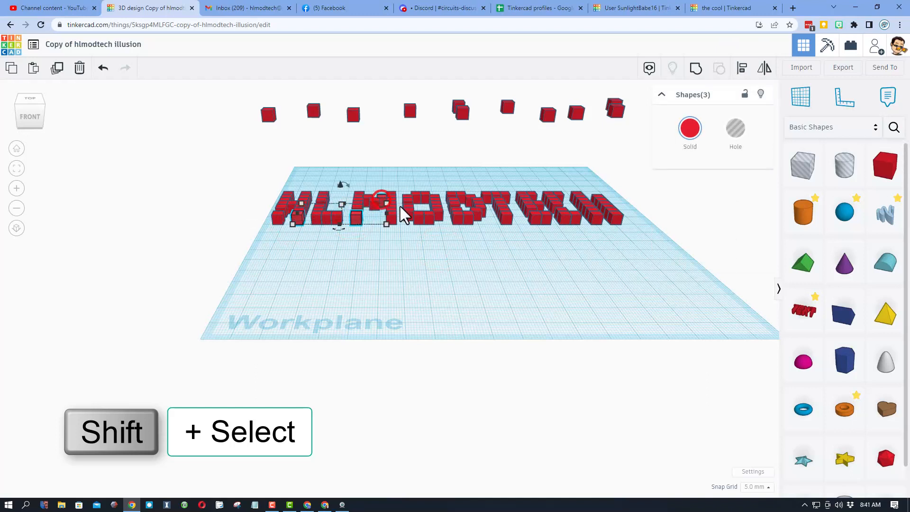
{"action": "left_click", "coordinate": [338, 221]}
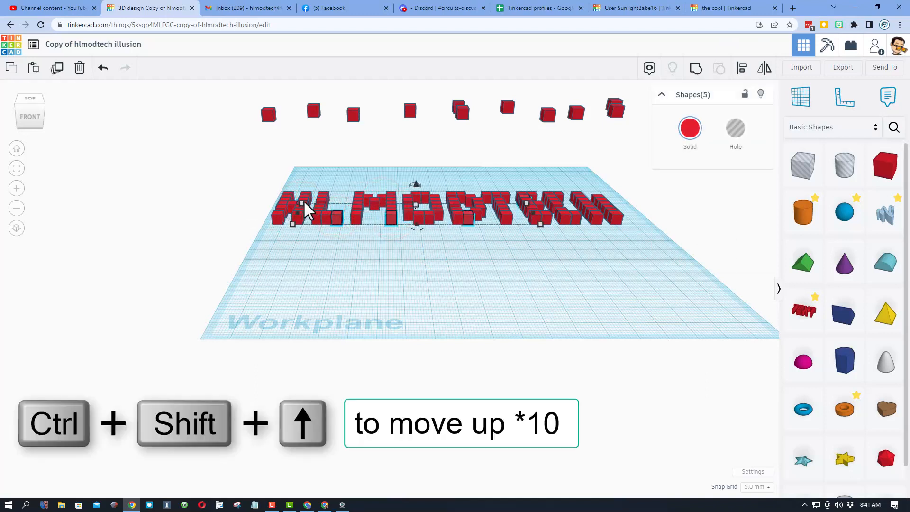
{"action": "key", "text": "ctrl+shift+up"}
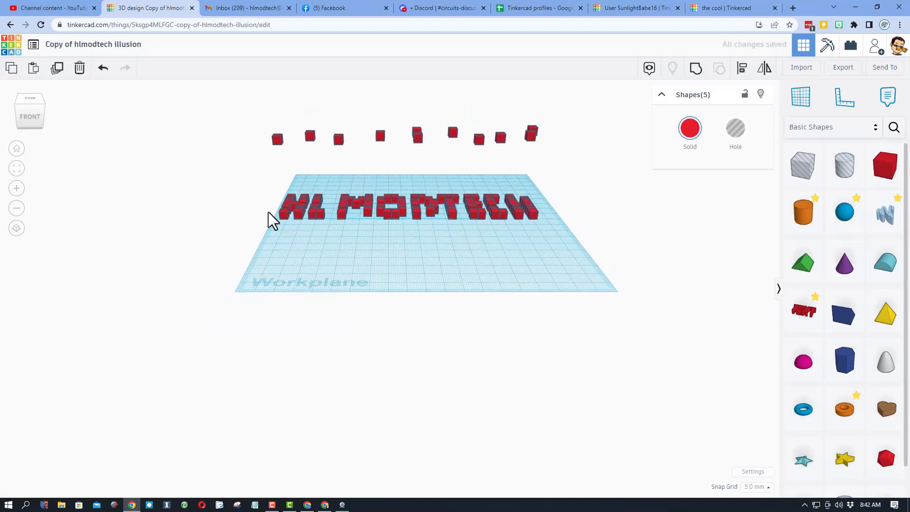
{"action": "key", "text": "ctrl+Up"}
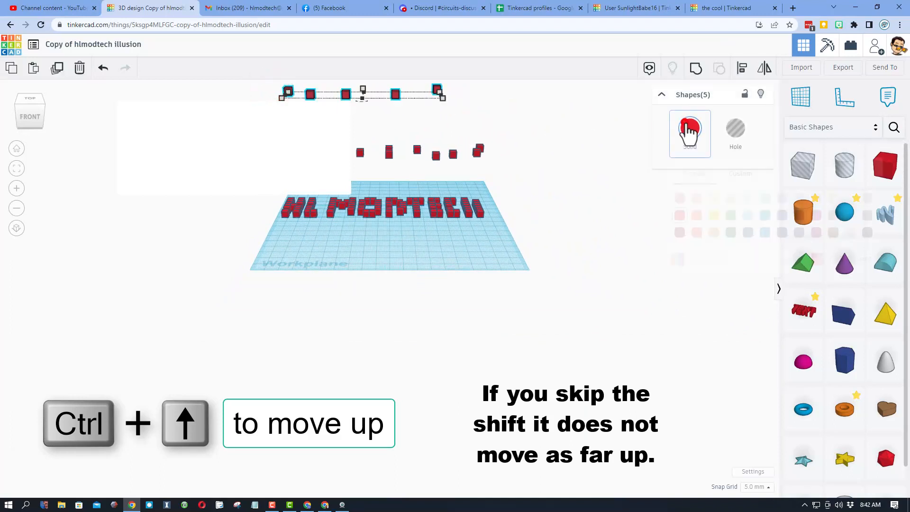
{"action": "left_click", "coordinate": [689, 133]}
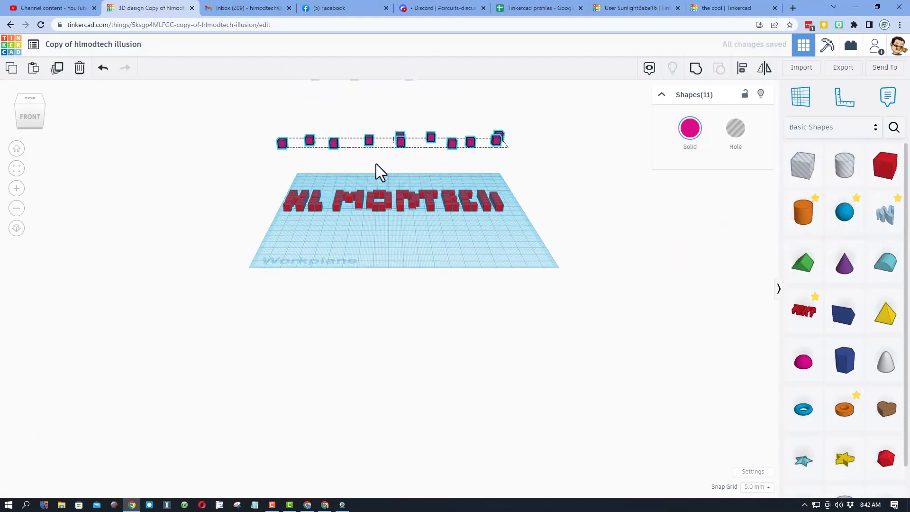
{"action": "left_click", "coordinate": [352, 249]}
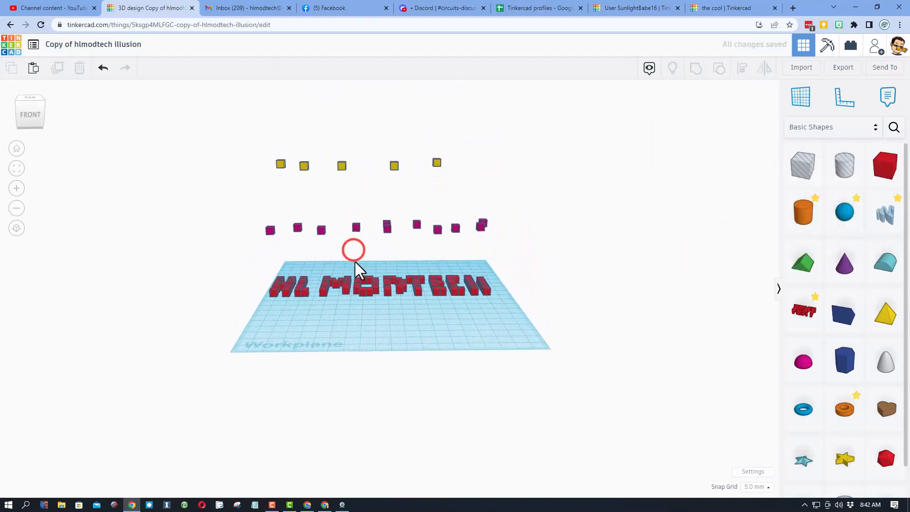
{"action": "scroll", "scroll_direction": "down", "scroll_amount": 3}
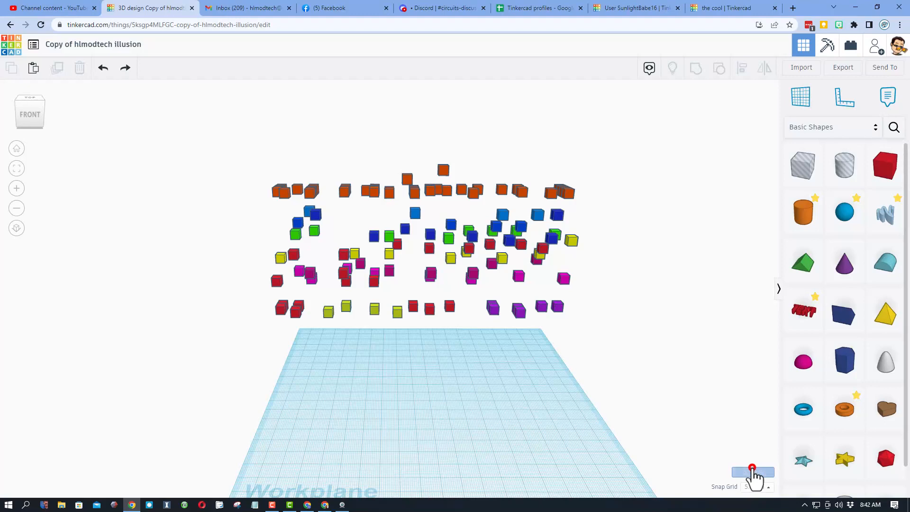
Hide the workplane grid and turn shadows on in Workspace settings.
{"action": "left_click", "coordinate": [753, 471]}
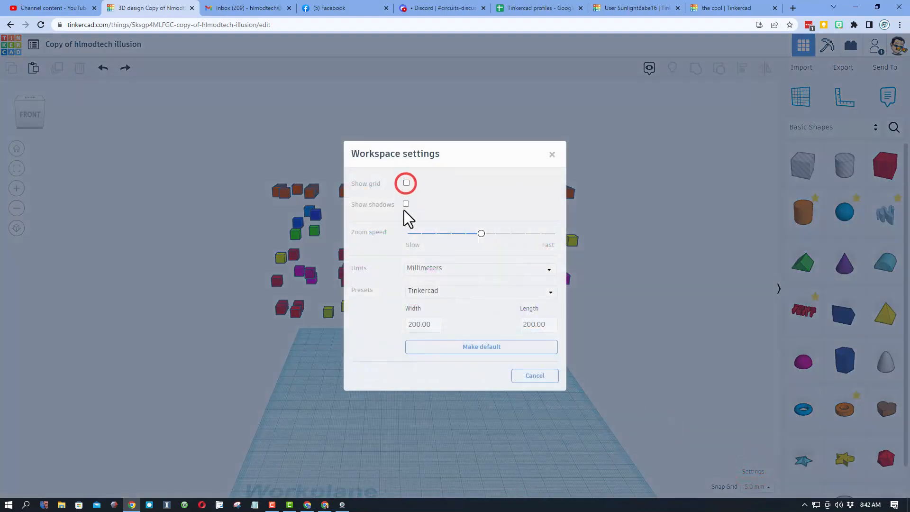
{"action": "left_click", "coordinate": [407, 205]}
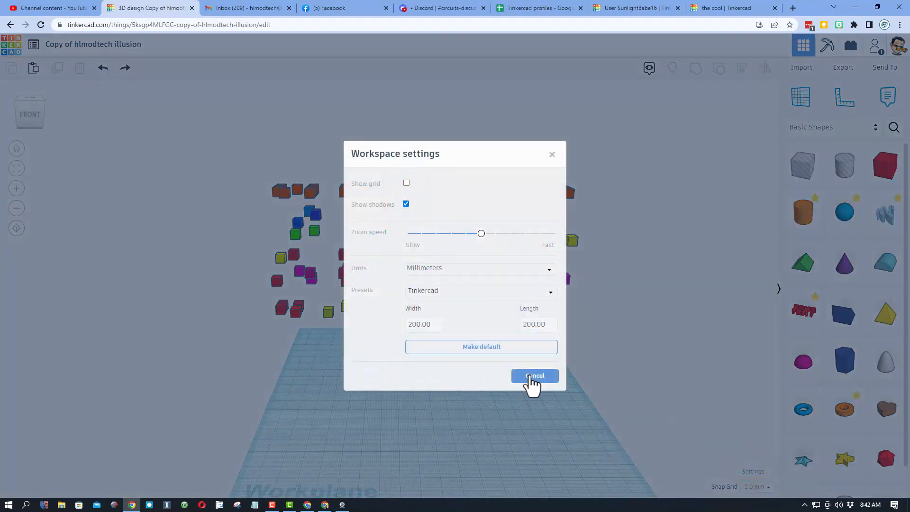
{"action": "left_click", "coordinate": [534, 376]}
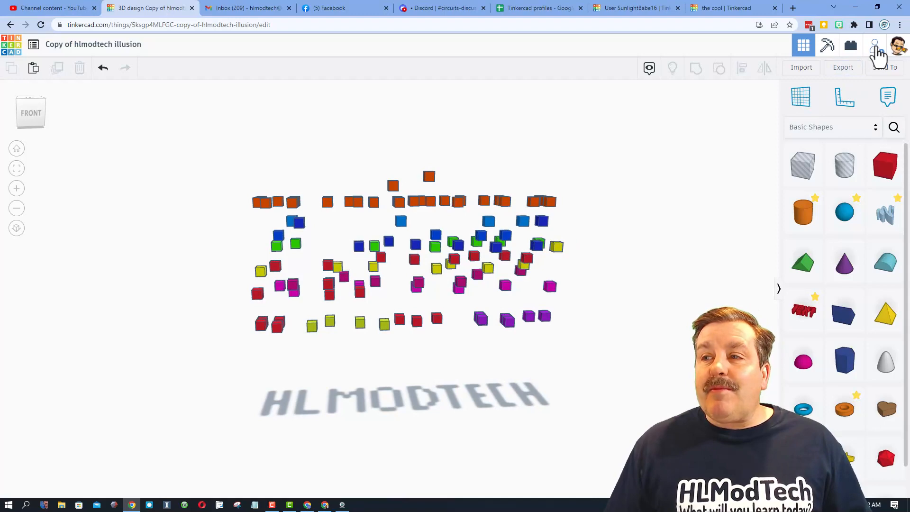
Copy the design's collaboration link from the Collaborate dialog and close it.
{"action": "left_click", "coordinate": [875, 44]}
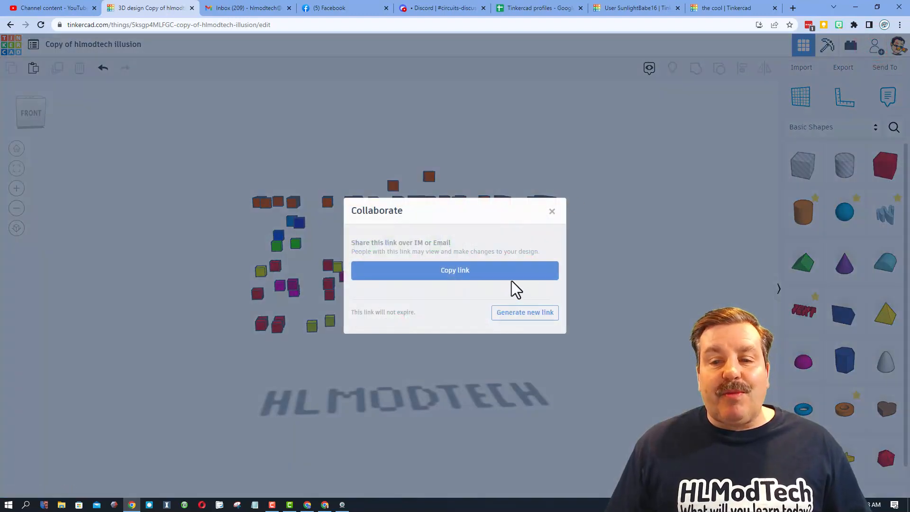
{"action": "left_click", "coordinate": [456, 270]}
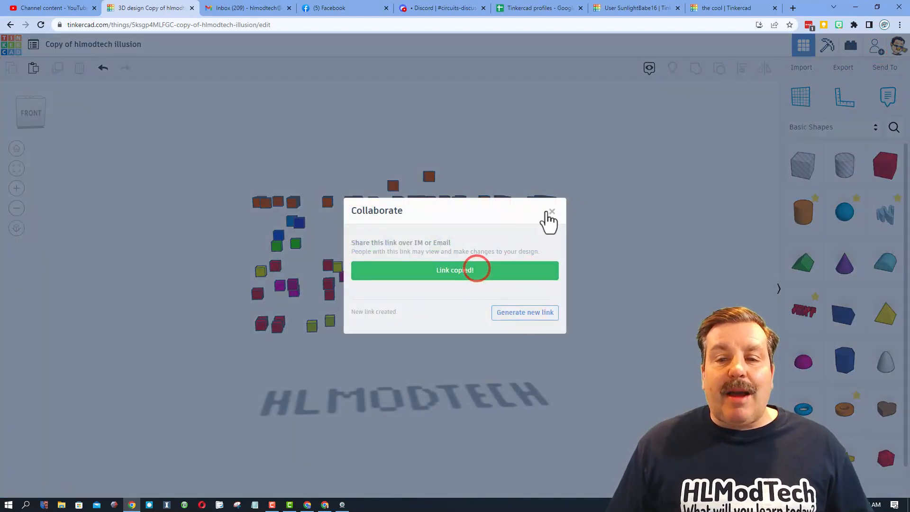
{"action": "left_click", "coordinate": [552, 211]}
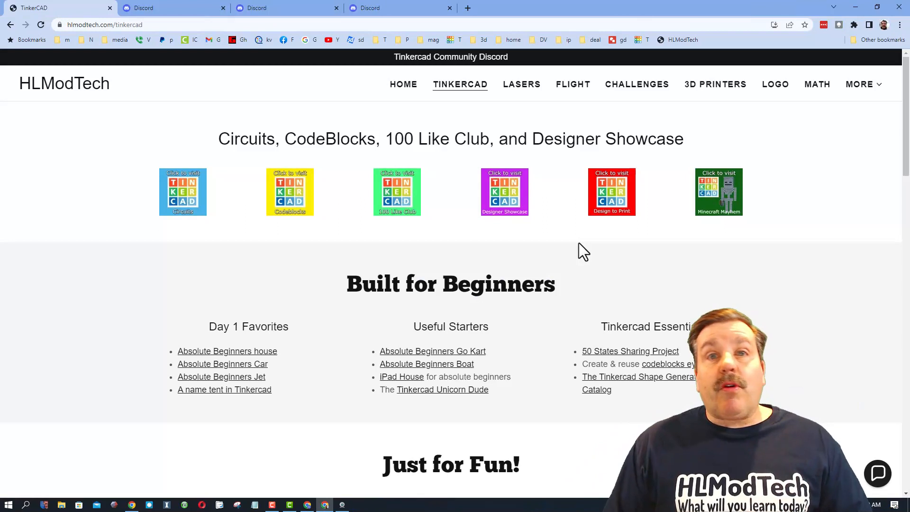
{"action": "mouse_move", "coordinate": [437, 240]}
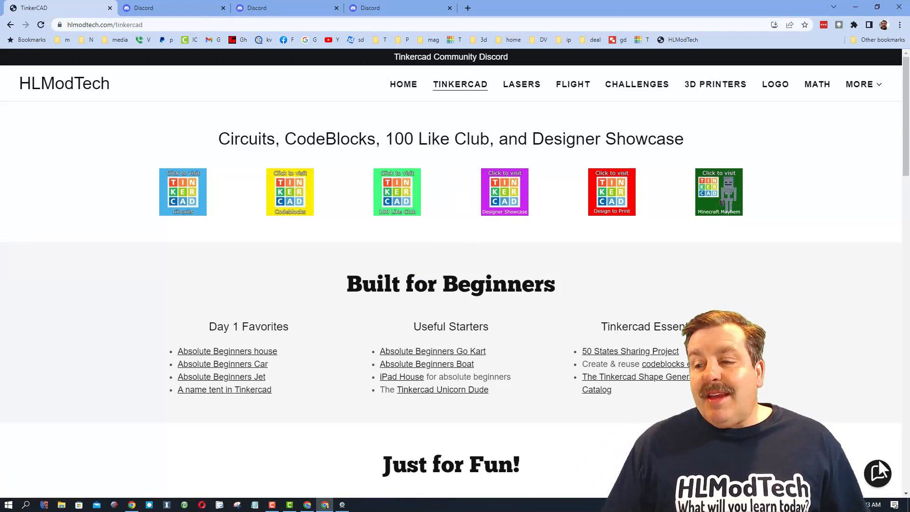
Open the site's contact chat, then switch to the Tinkercad illusion designer's profile tab.
{"action": "left_click", "coordinate": [878, 474]}
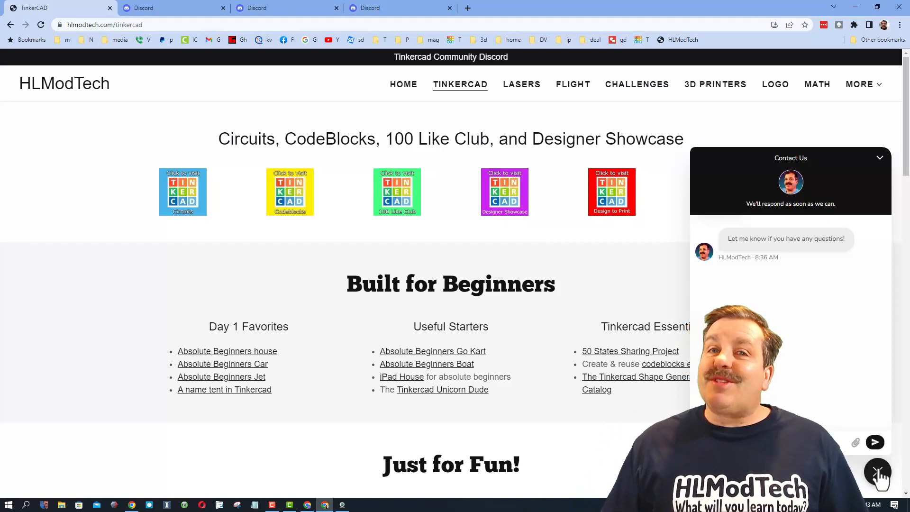
{"action": "left_click", "coordinate": [564, 8]}
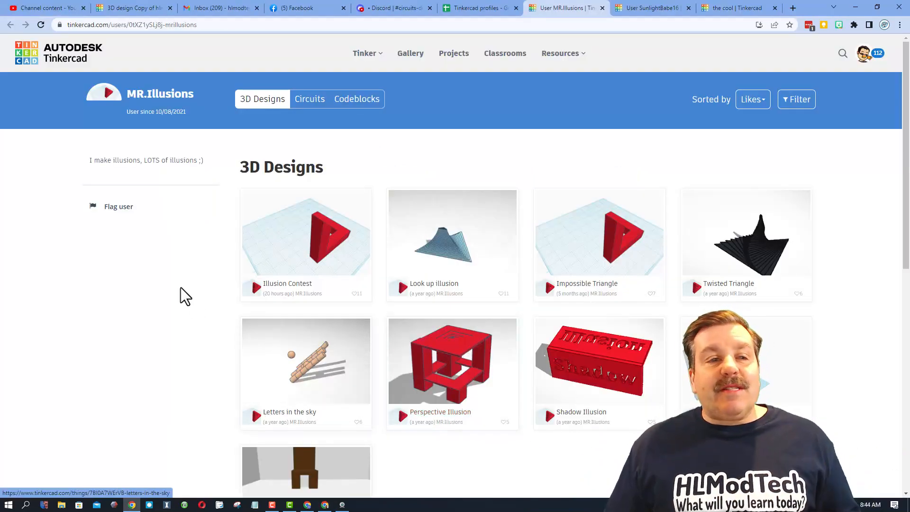
{"action": "mouse_move", "coordinate": [155, 145]}
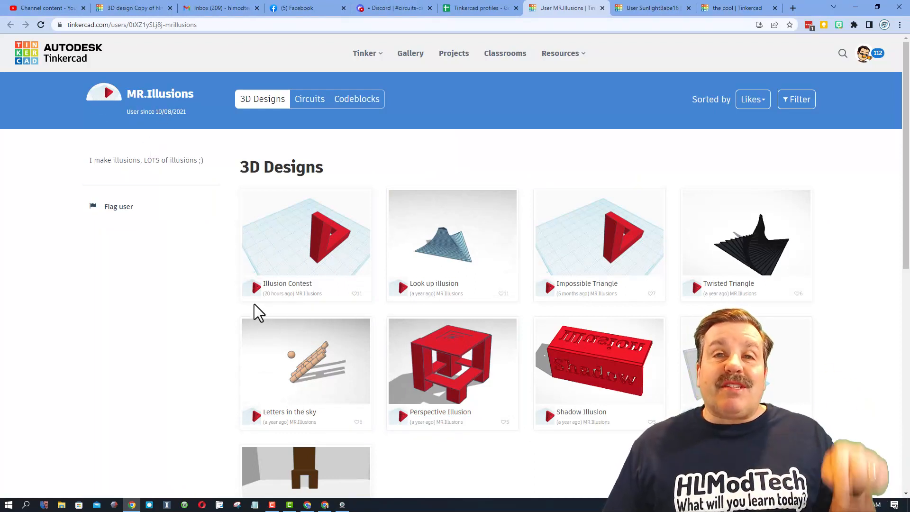
{"action": "mouse_move", "coordinate": [306, 250]}
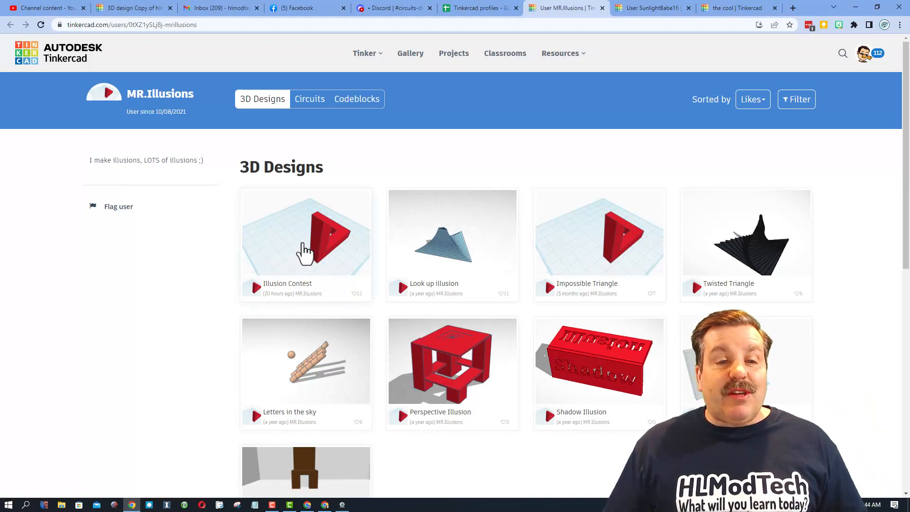
View the Illusion Contest design page by MR.Illusions, then return to the floating-cube HLMODTECH editor.
{"action": "left_click", "coordinate": [307, 232]}
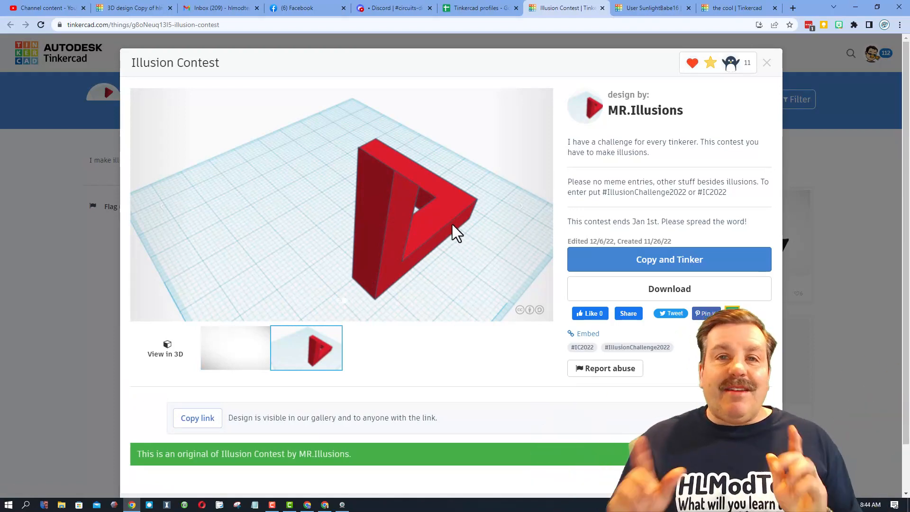
{"action": "left_click", "coordinate": [668, 259]}
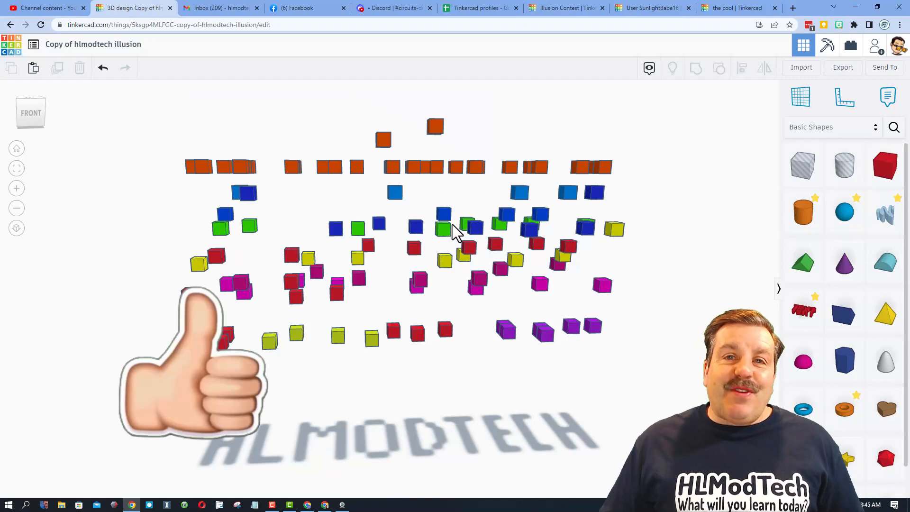